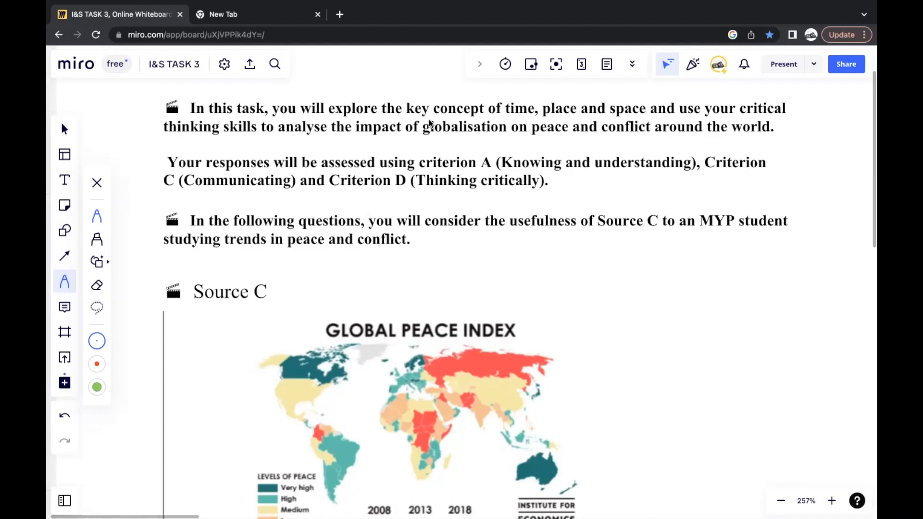
pyautogui.moveTo(464, 222)
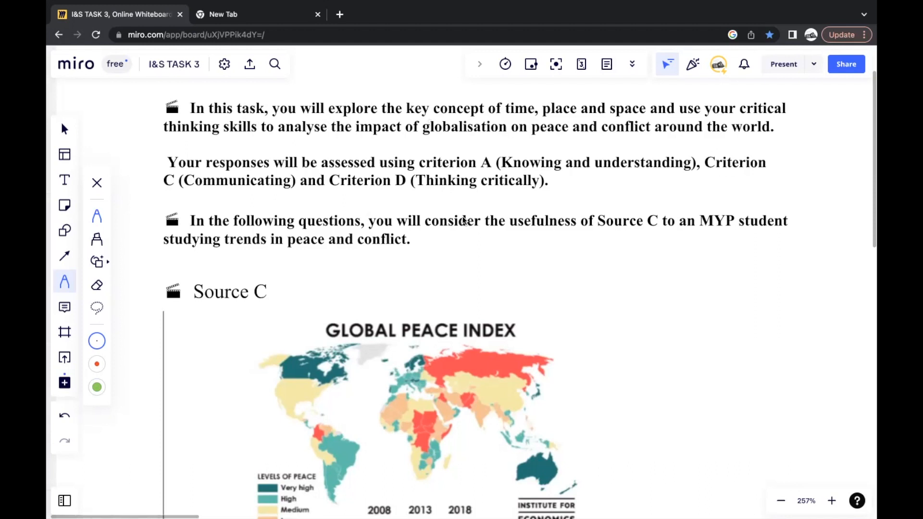
pyautogui.moveTo(464, 221)
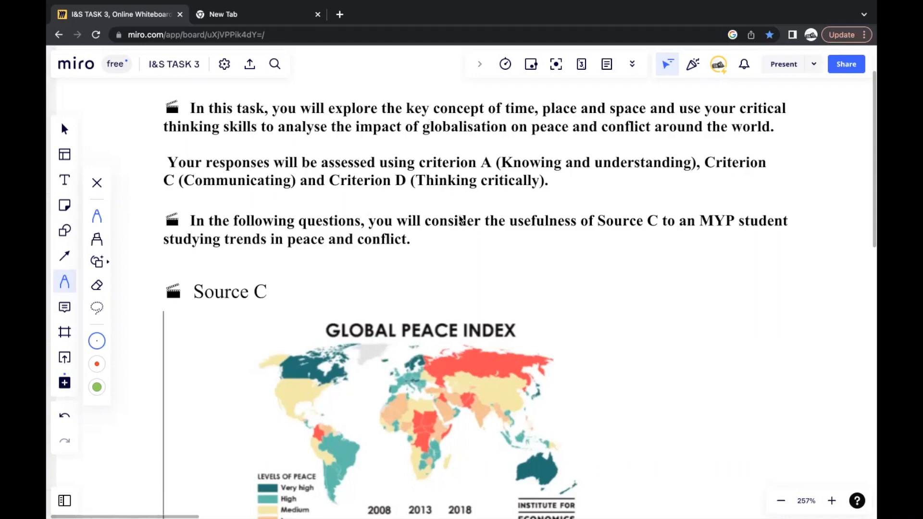
pyautogui.moveTo(461, 223)
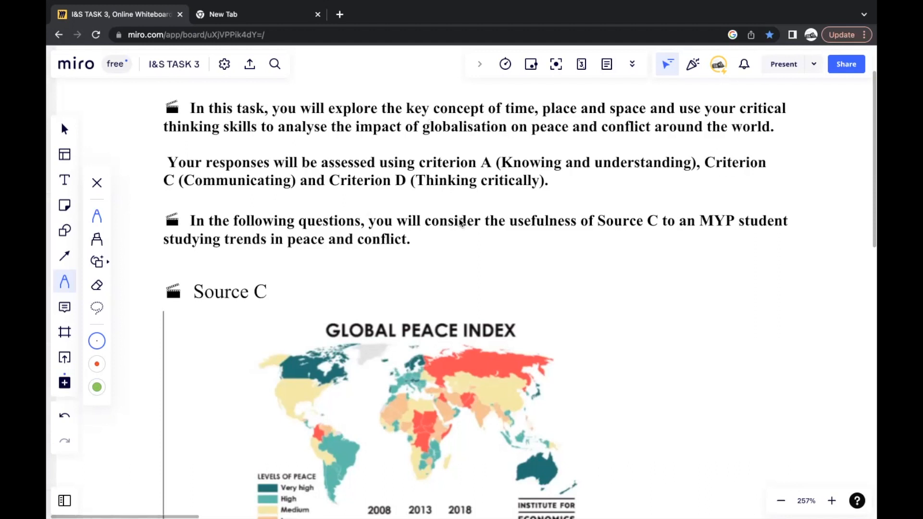
pyautogui.moveTo(449, 223)
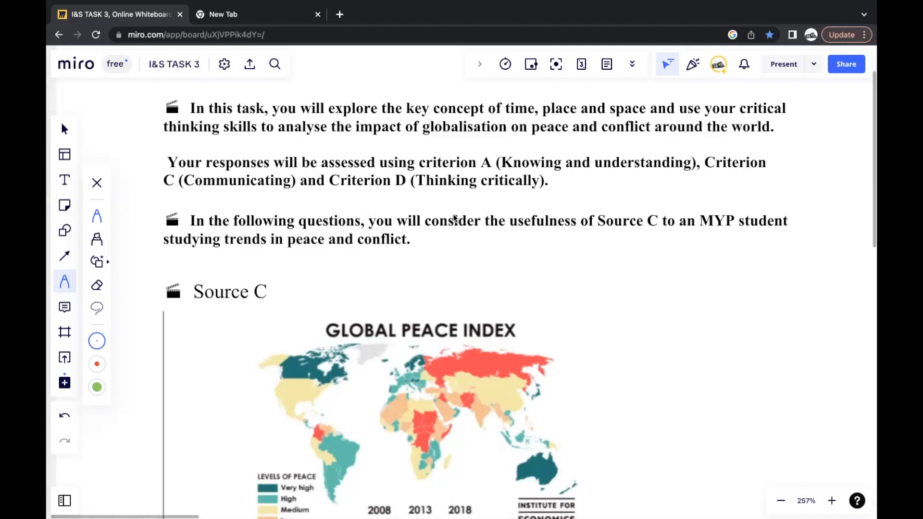
pyautogui.moveTo(452, 219)
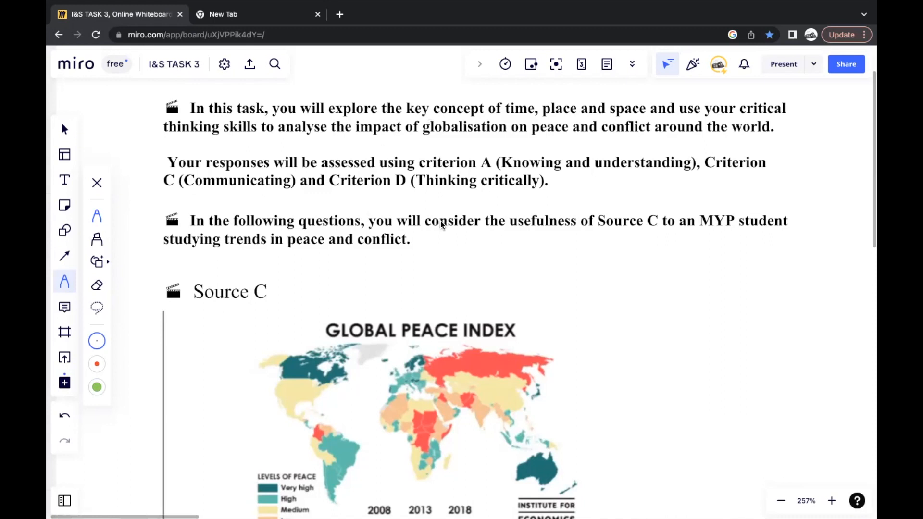
pyautogui.moveTo(436, 212)
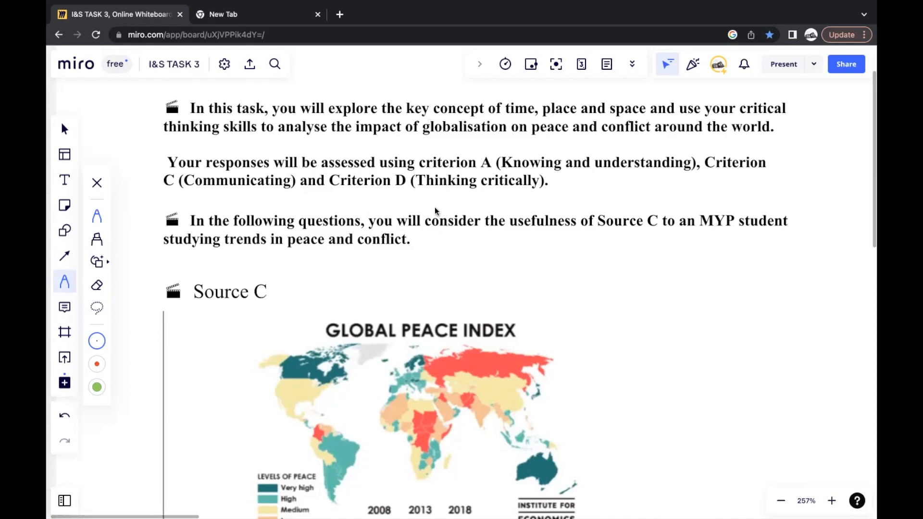
# Step: Scroll down until Source C's first Global Peace Index map and legend show fully
pyautogui.scroll(-3)
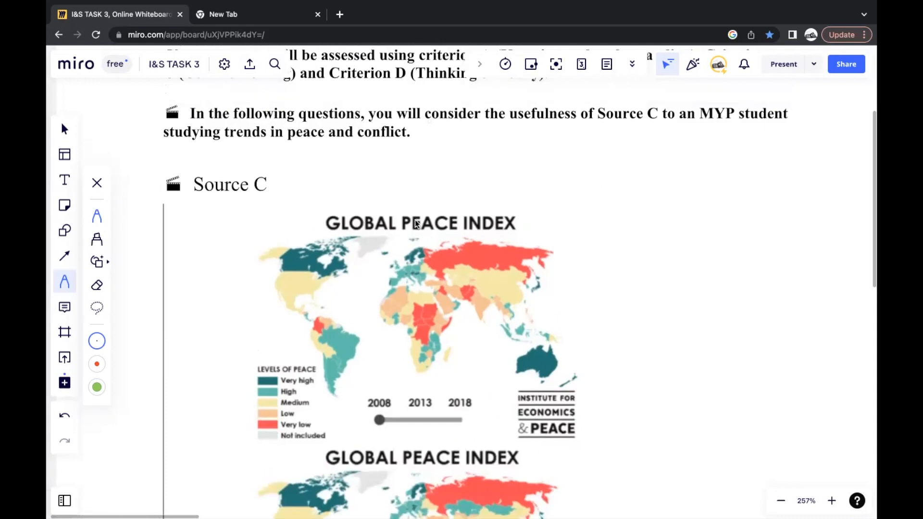
pyautogui.moveTo(435, 211)
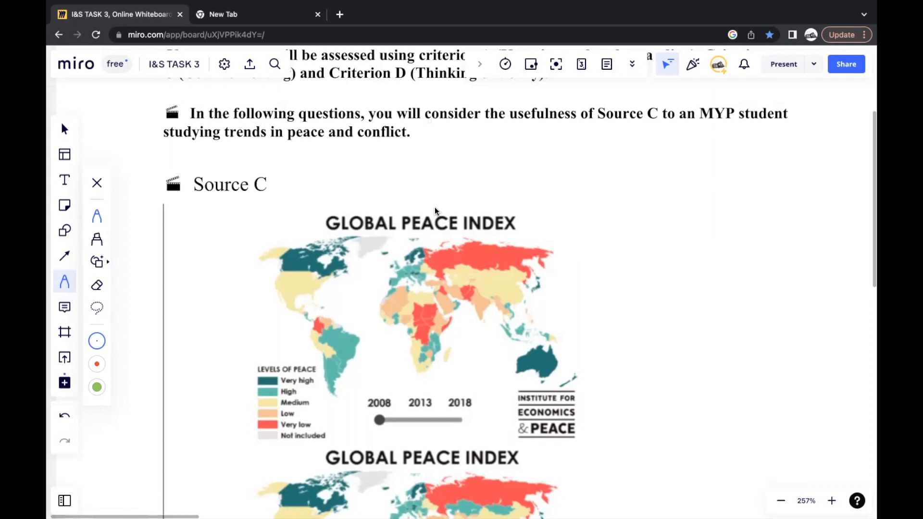
pyautogui.moveTo(348, 284)
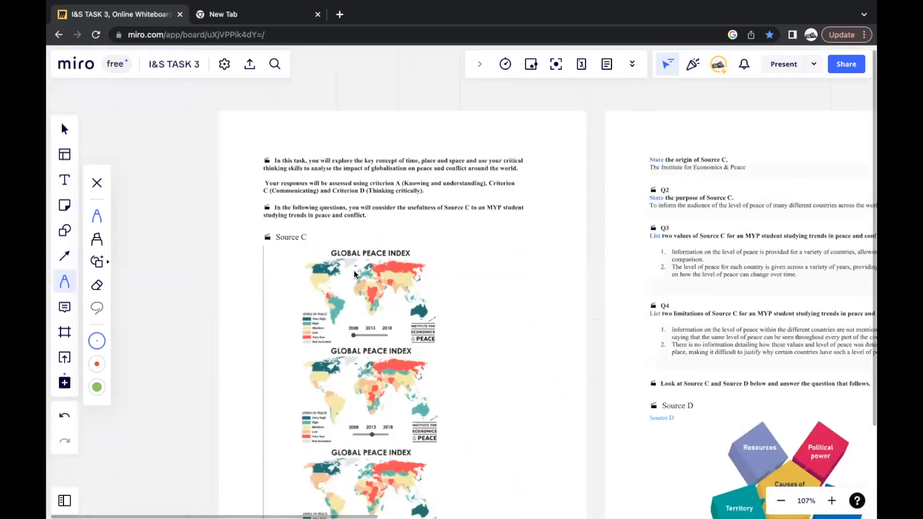
# Step: Scroll further down to reveal all three Source C maps and the Source D diagram
pyautogui.scroll(-3)
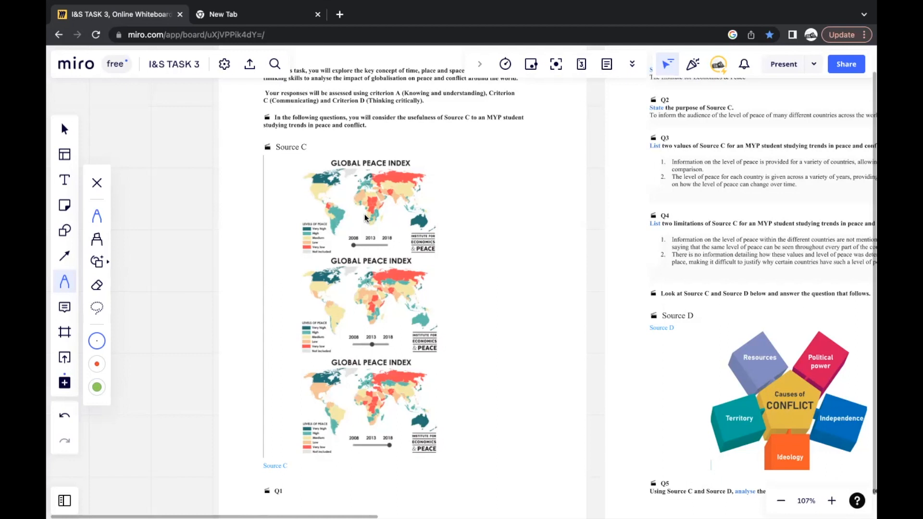
pyautogui.scroll(-3)
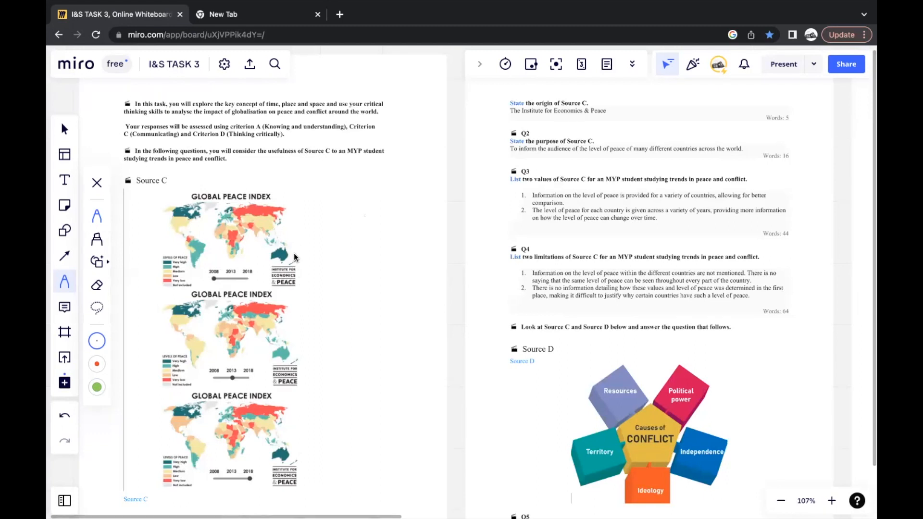
# Step: Draw an ink circle around the Institute for Economics & Peace logo on the first map
pyautogui.moveTo(277, 262); pyautogui.dragTo(285, 294)
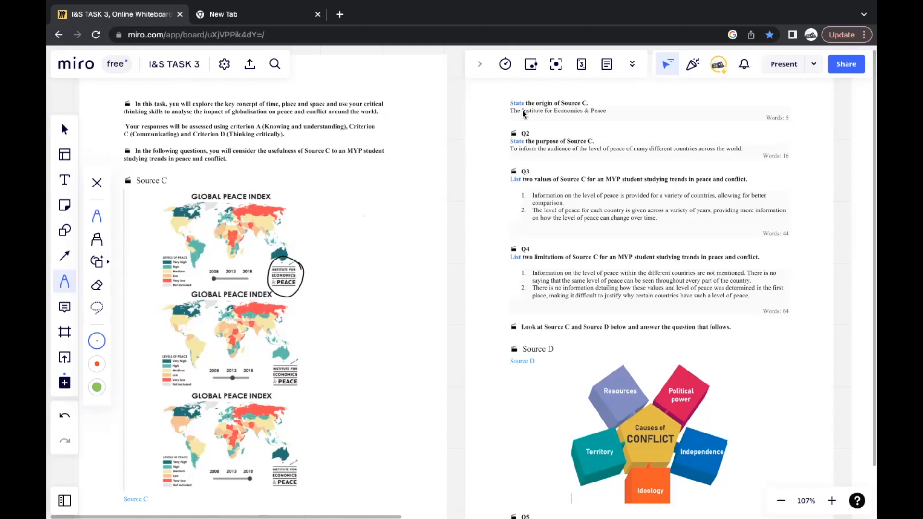
pyautogui.moveTo(560, 167)
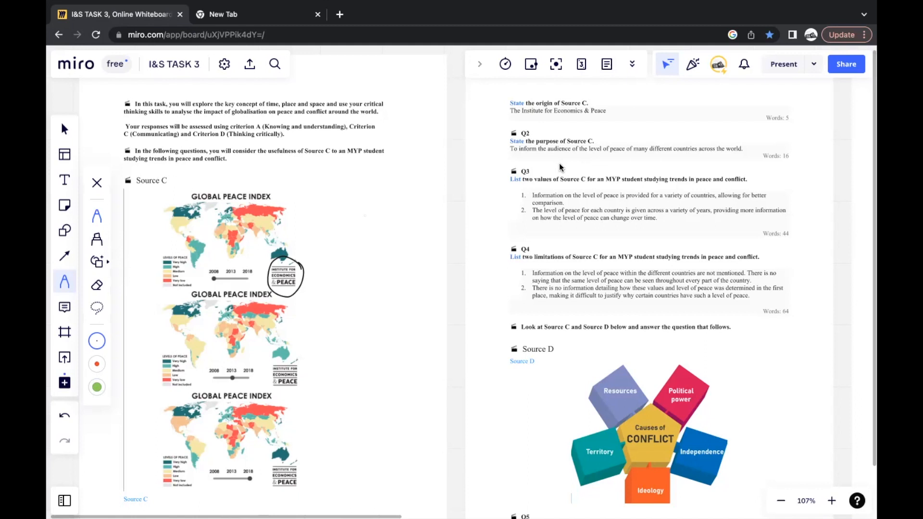
pyautogui.moveTo(574, 161)
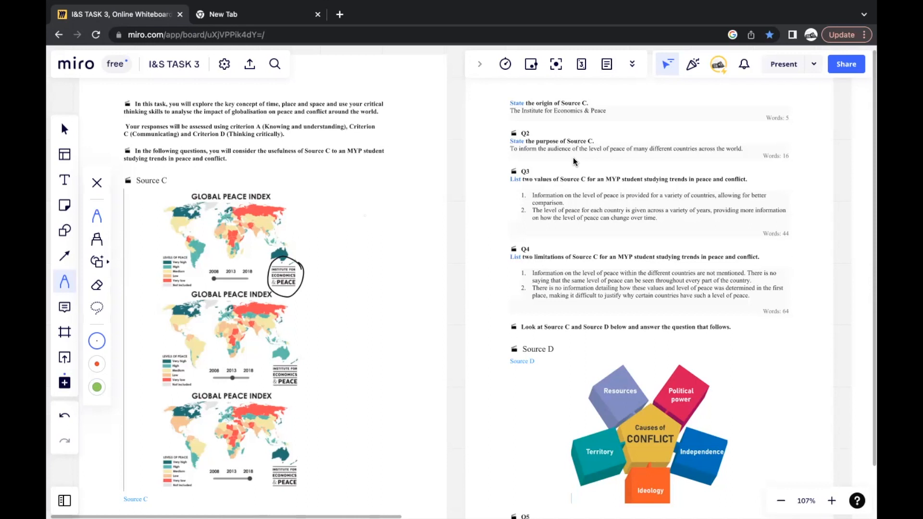
pyautogui.scroll(-3)
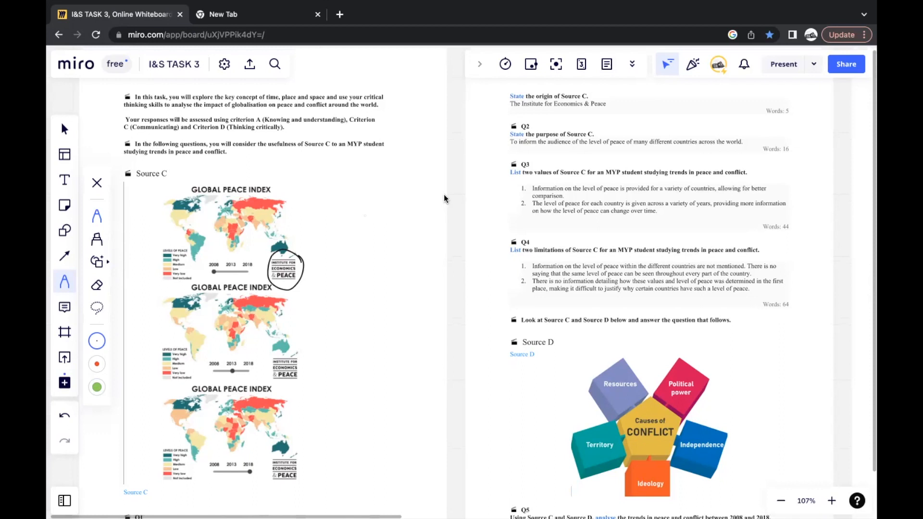
pyautogui.moveTo(434, 241)
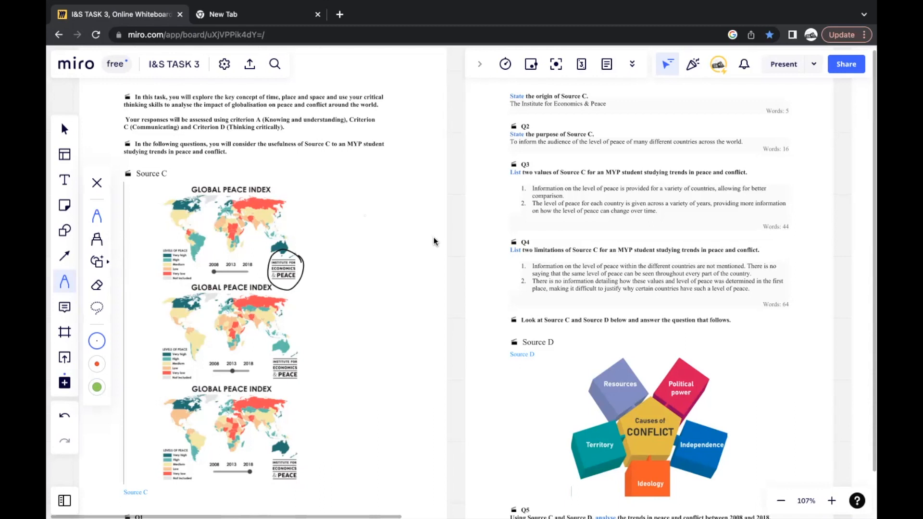
pyautogui.moveTo(327, 159)
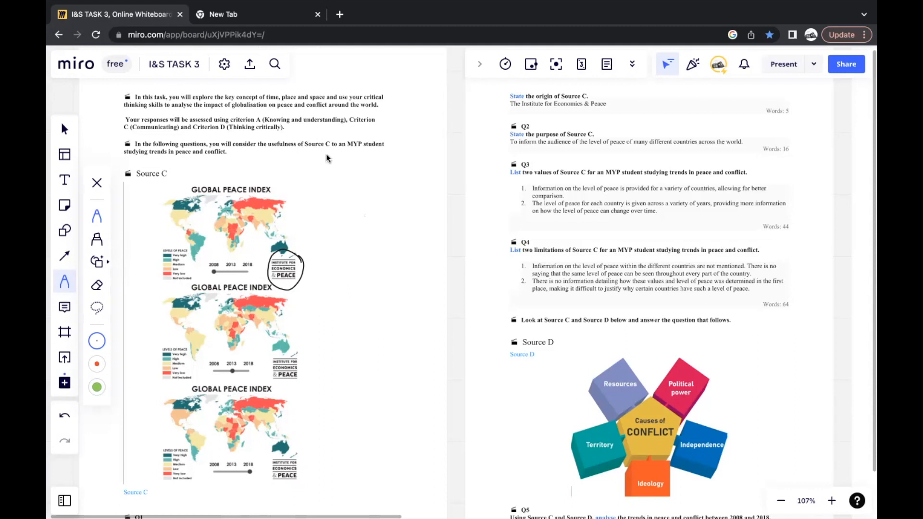
pyautogui.scroll(-3)
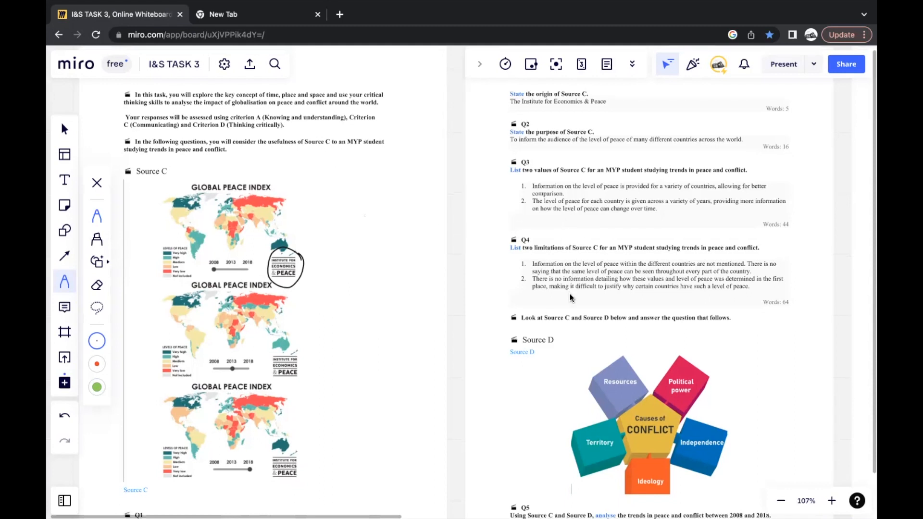
pyautogui.scroll(-3)
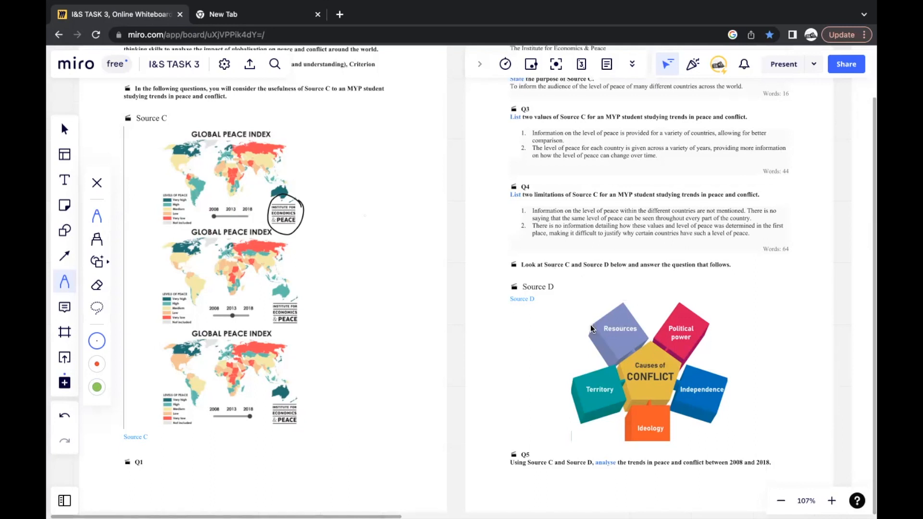
pyautogui.moveTo(645, 233)
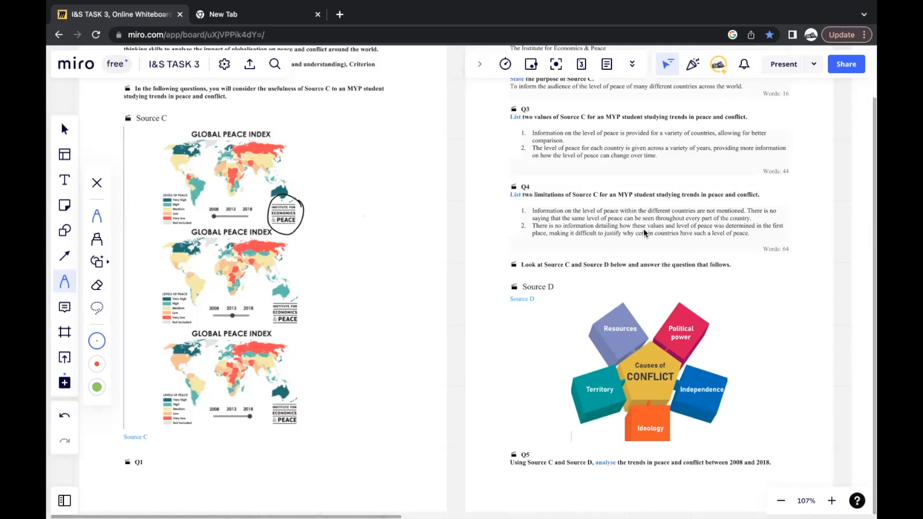
pyautogui.moveTo(547, 444)
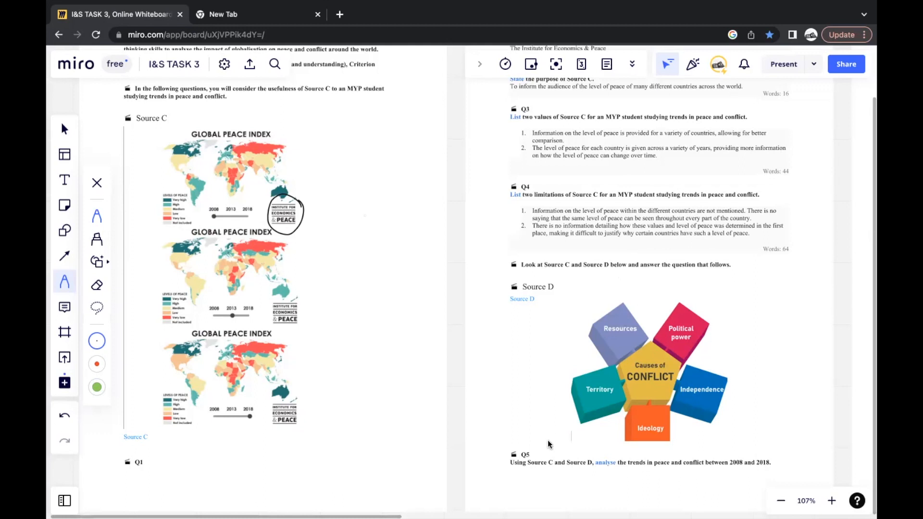
pyautogui.moveTo(549, 451)
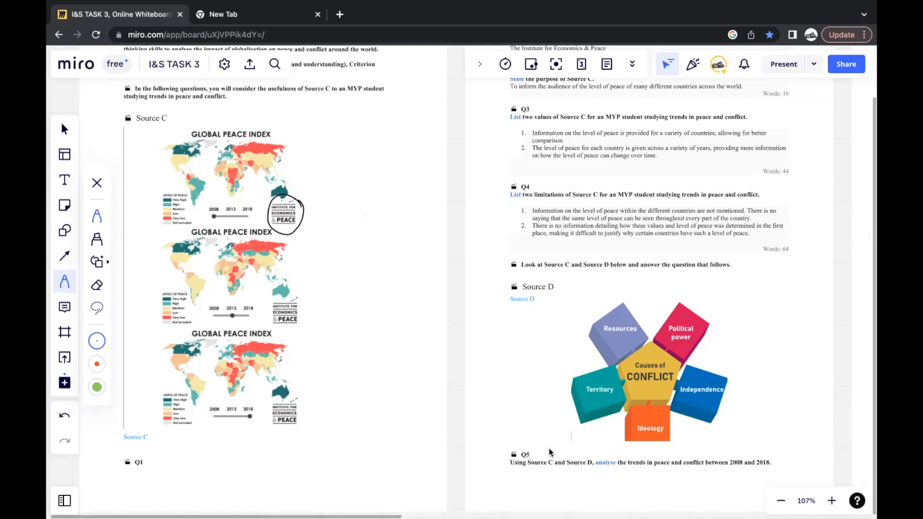
pyautogui.moveTo(540, 443)
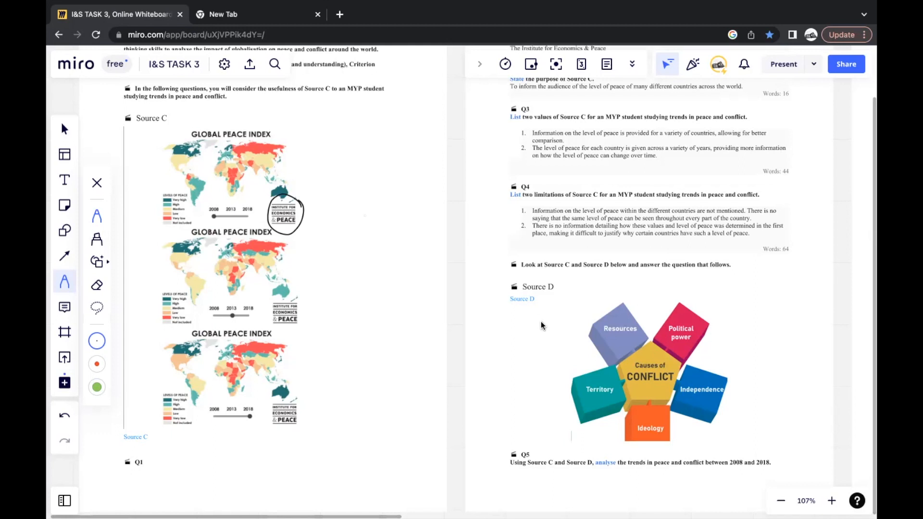
pyautogui.scroll(-3)
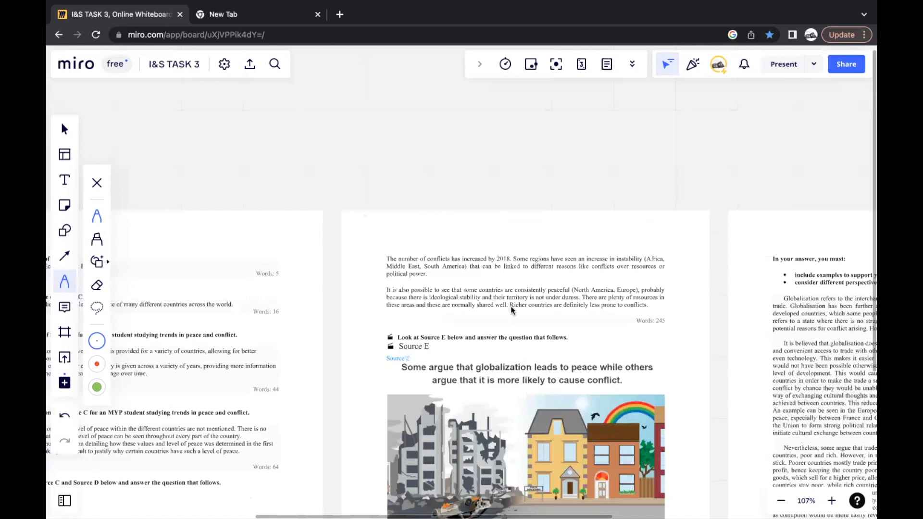
pyautogui.scroll(-3)
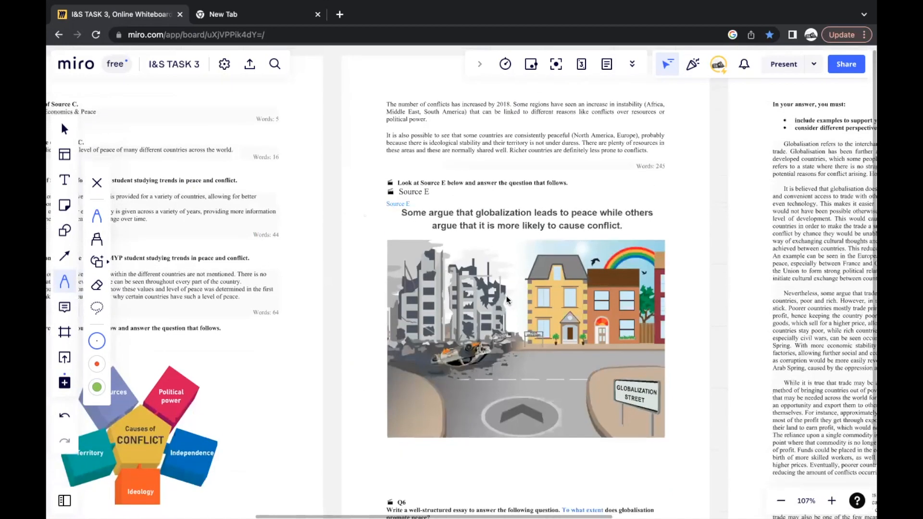
pyautogui.moveTo(501, 296)
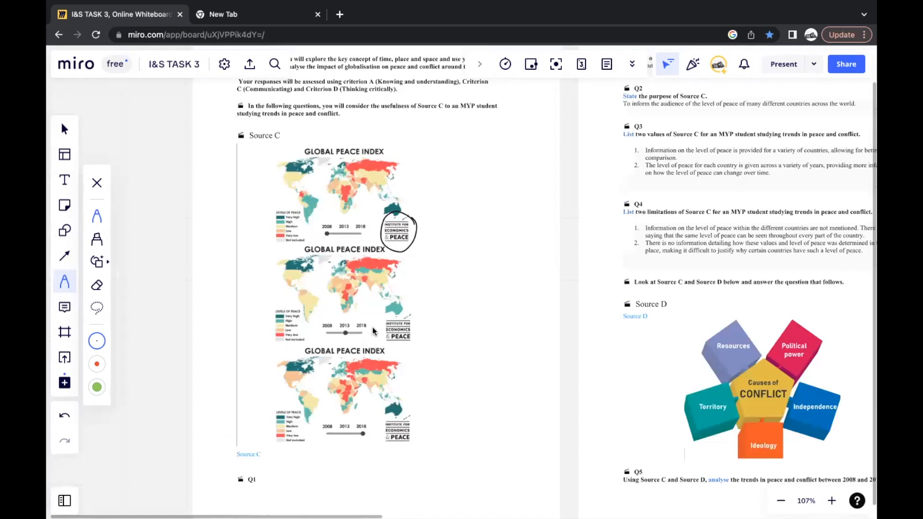
# Step: Ink a circle on the Source D conflict causes, then scroll down until Q6's essay appears
pyautogui.moveTo(344, 374); pyautogui.dragTo(344, 407)
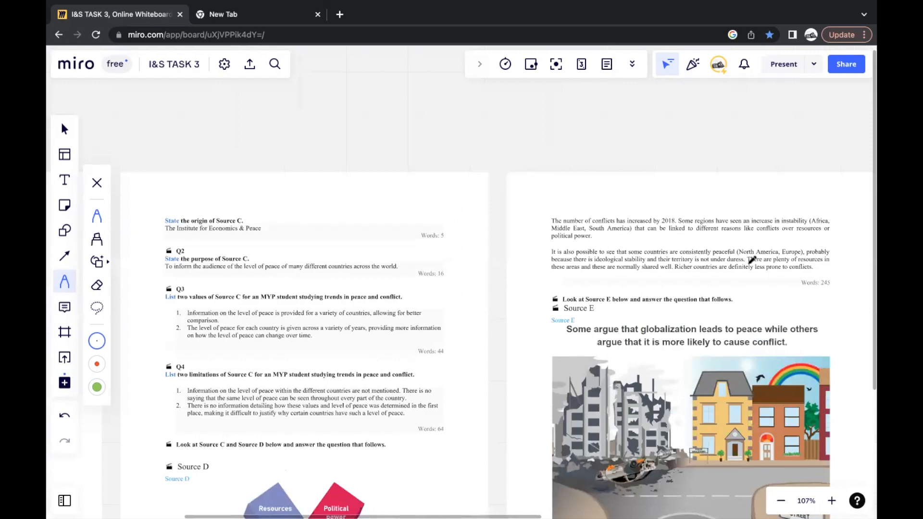
pyautogui.scroll(-3)
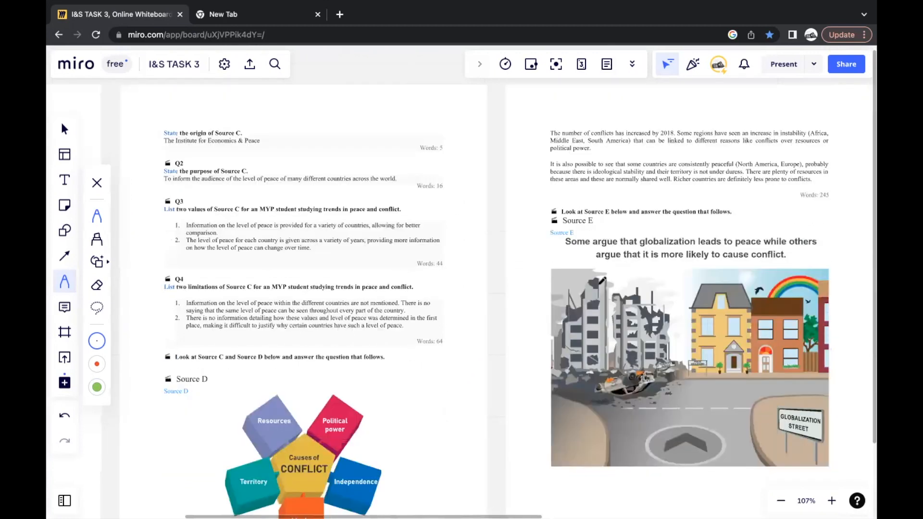
pyautogui.scroll(-3)
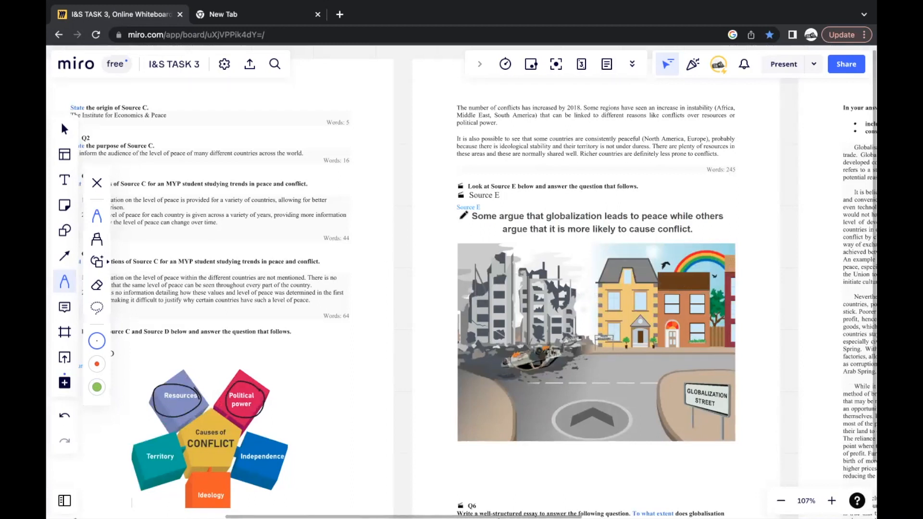
pyautogui.scroll(-3)
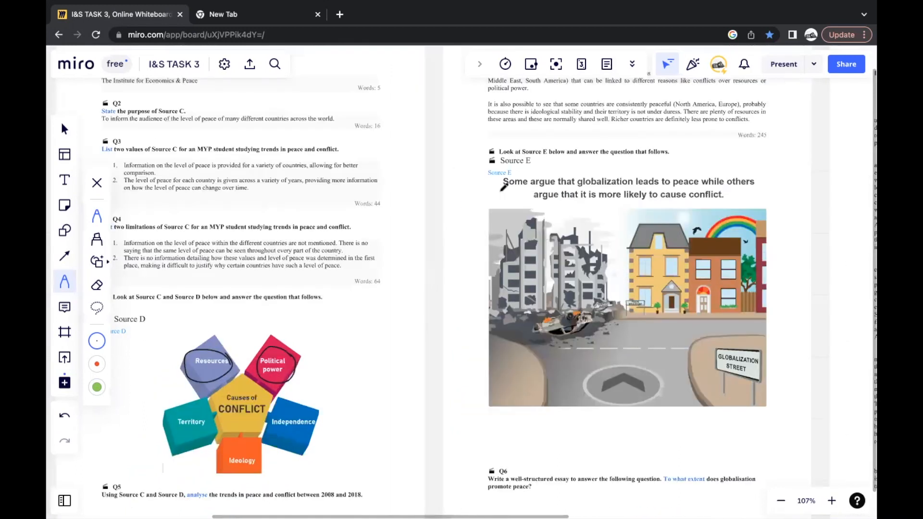
pyautogui.scroll(-3)
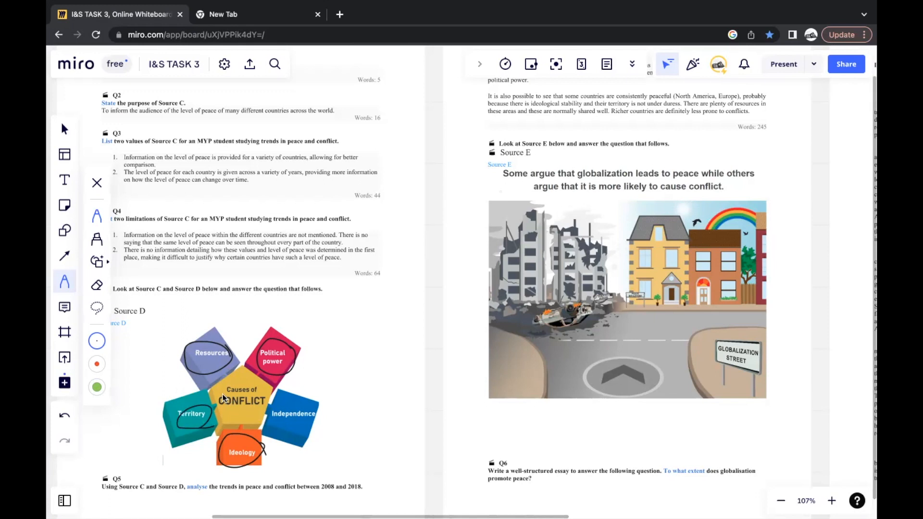
pyautogui.moveTo(219, 404)
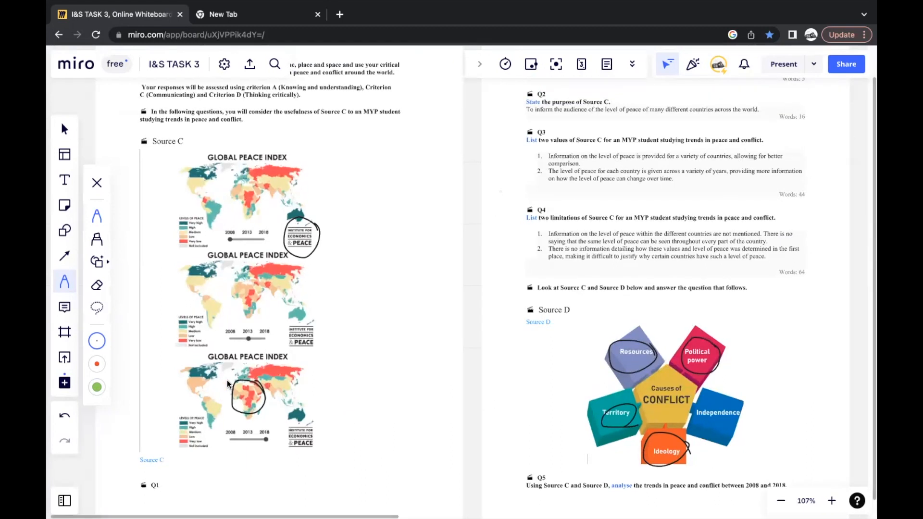
pyautogui.scroll(-3)
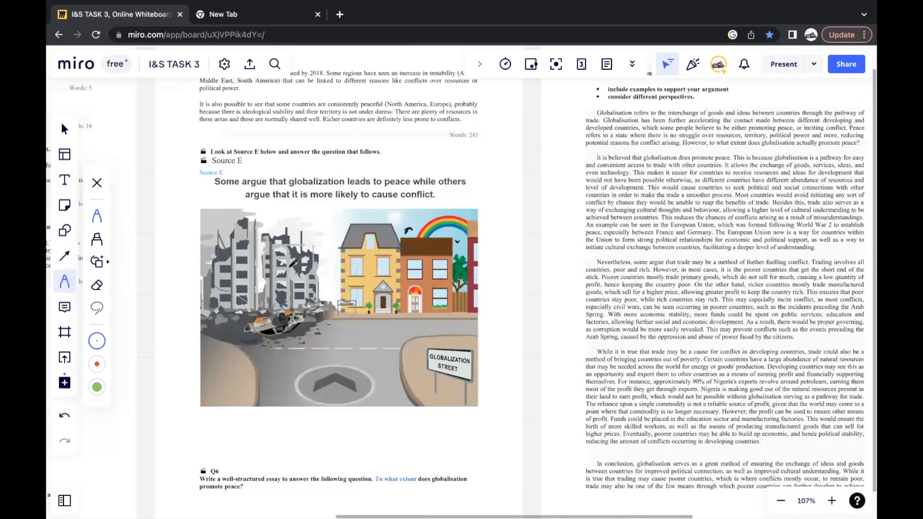
# Step: Scroll past the Source E cartoon to show Q6's essay through its concluding paragraph
pyautogui.scroll(-3)
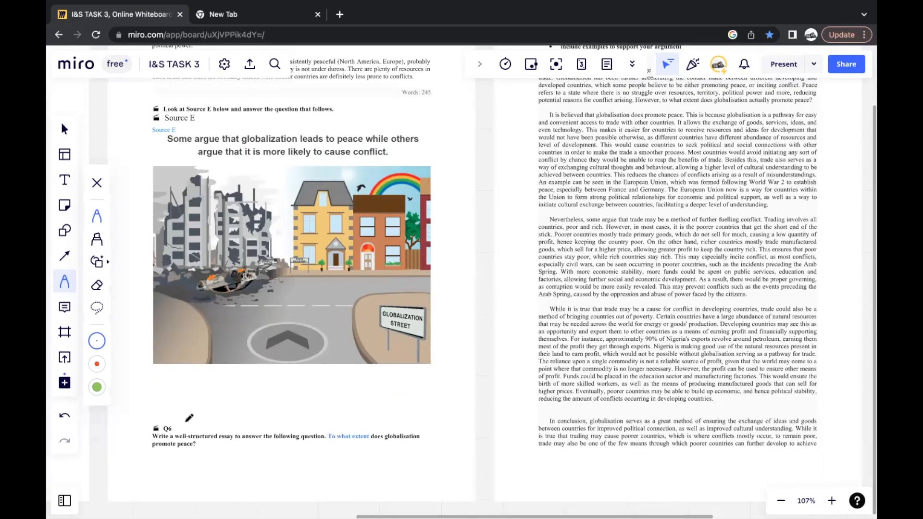
pyautogui.scroll(-3)
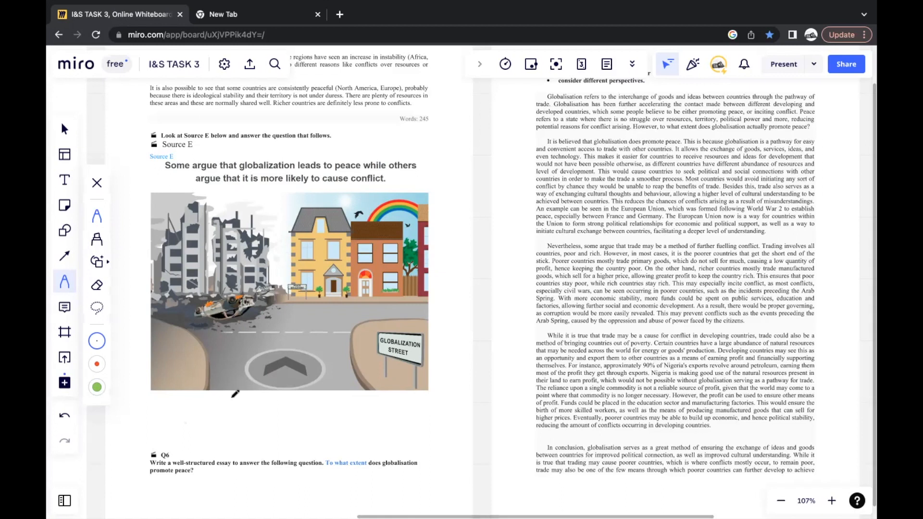
pyautogui.moveTo(247, 392)
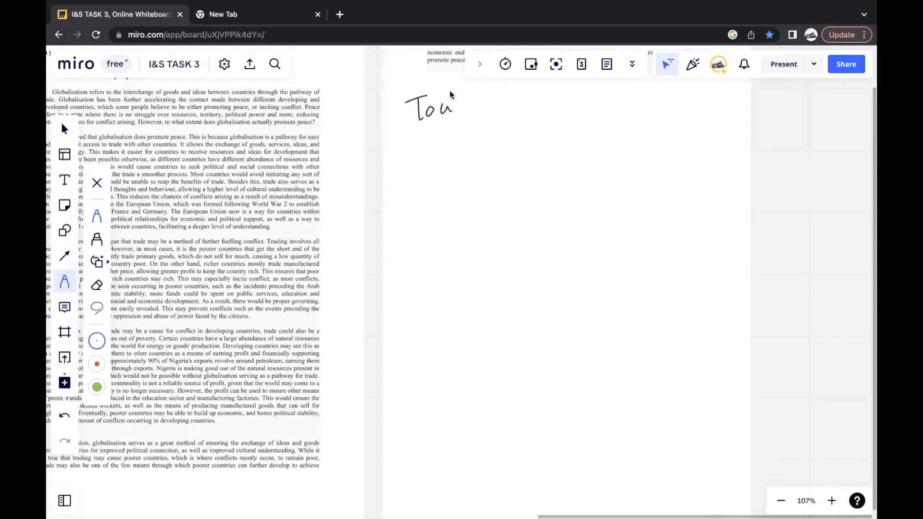
# Step: Finish the 'Toulmin Model' title and handwrite the Intro heading beneath it
pyautogui.write('lmin Model')
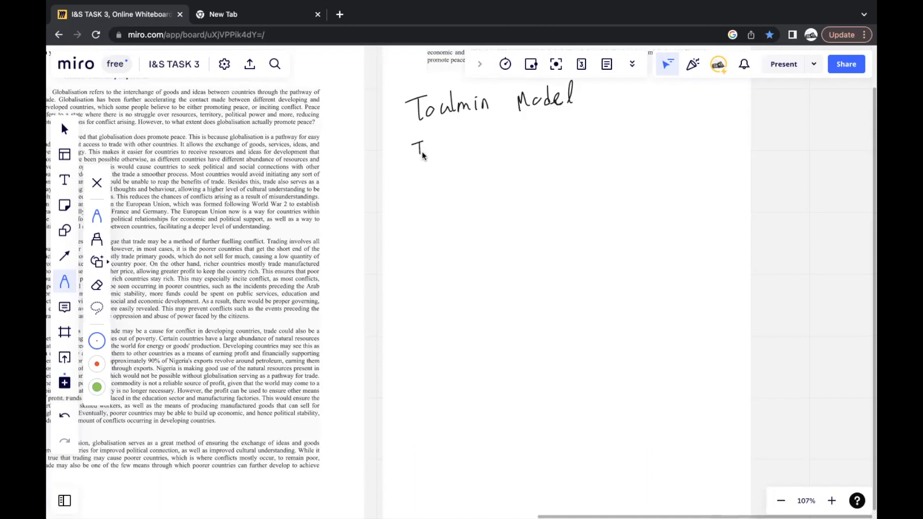
pyautogui.moveTo(412, 147); pyautogui.dragTo(451, 147)
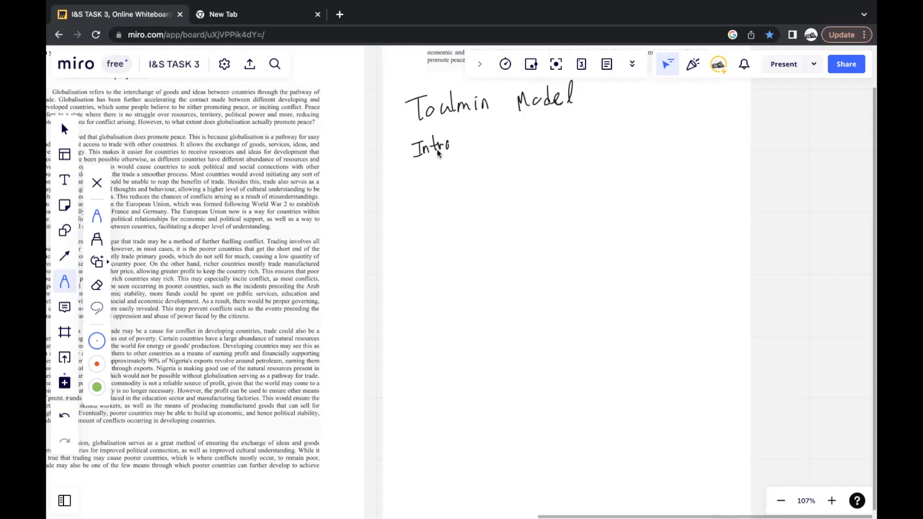
pyautogui.moveTo(427, 191)
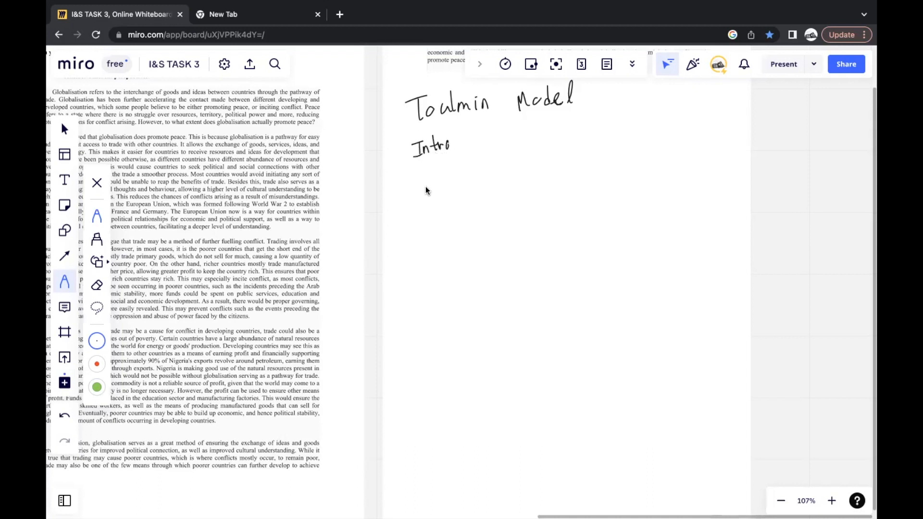
pyautogui.moveTo(408, 202)
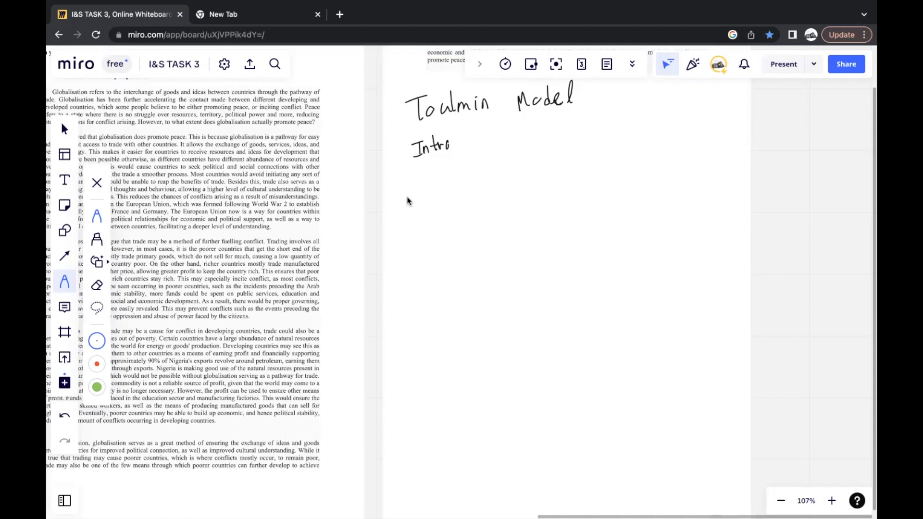
pyautogui.moveTo(417, 162)
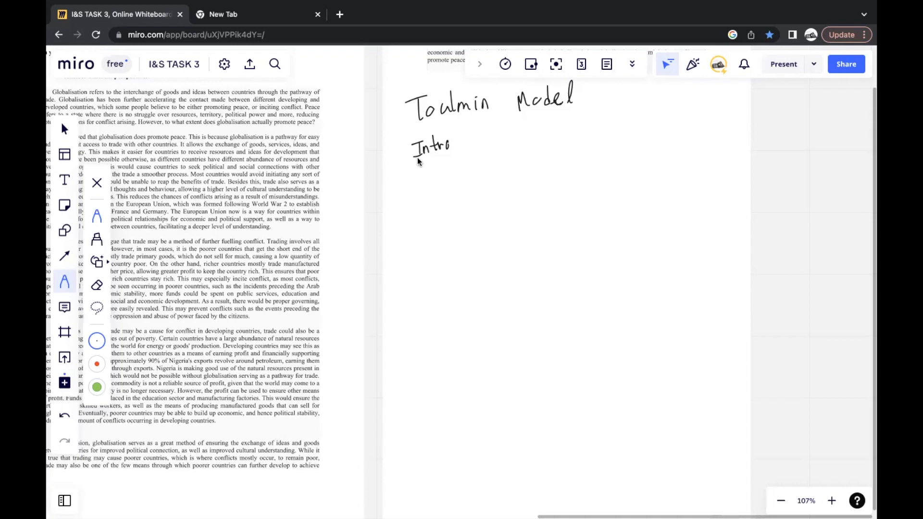
pyautogui.moveTo(396, 185)
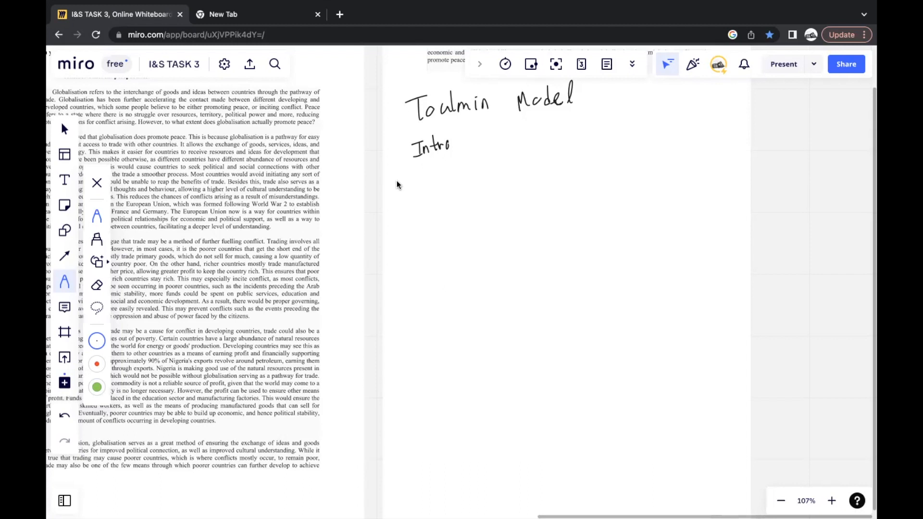
pyautogui.moveTo(387, 196)
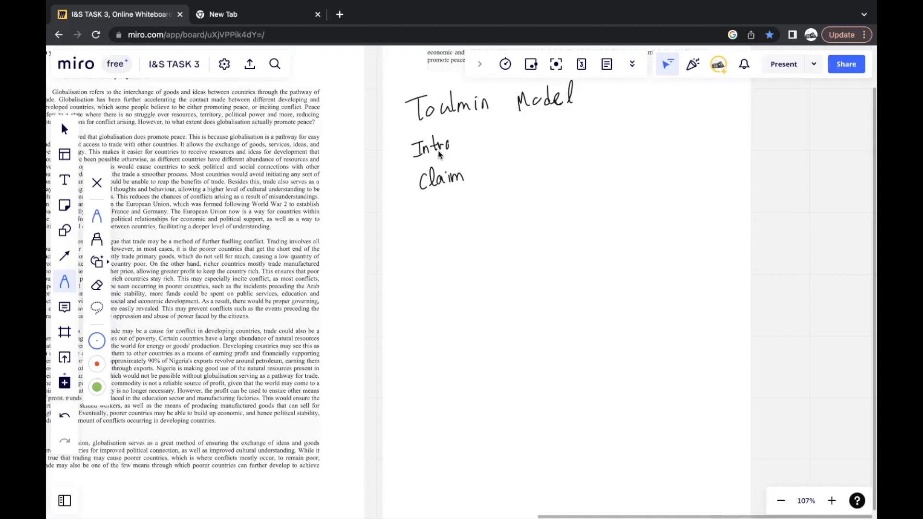
pyautogui.moveTo(458, 144)
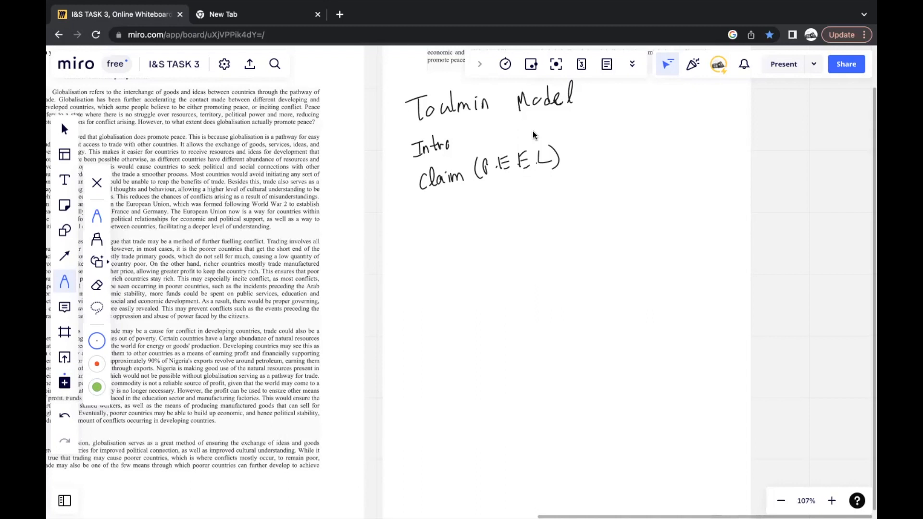
pyautogui.moveTo(324, 175)
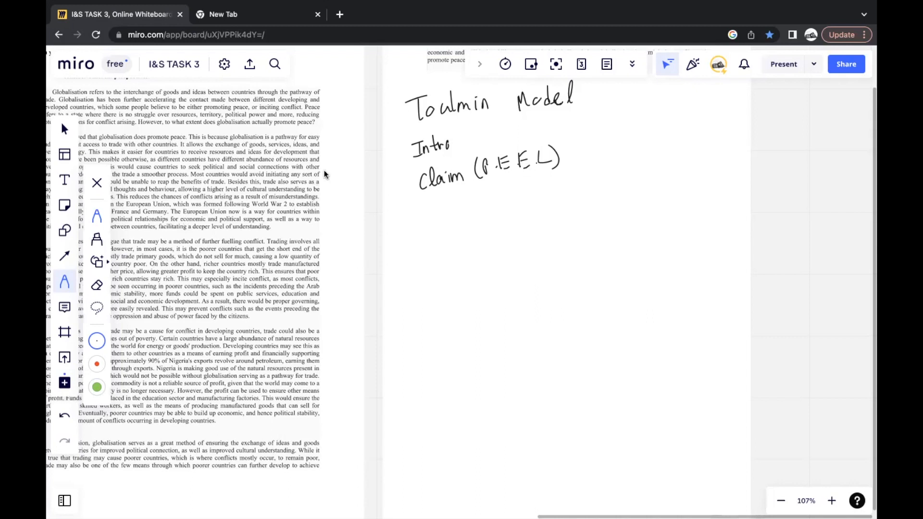
pyautogui.moveTo(392, 147)
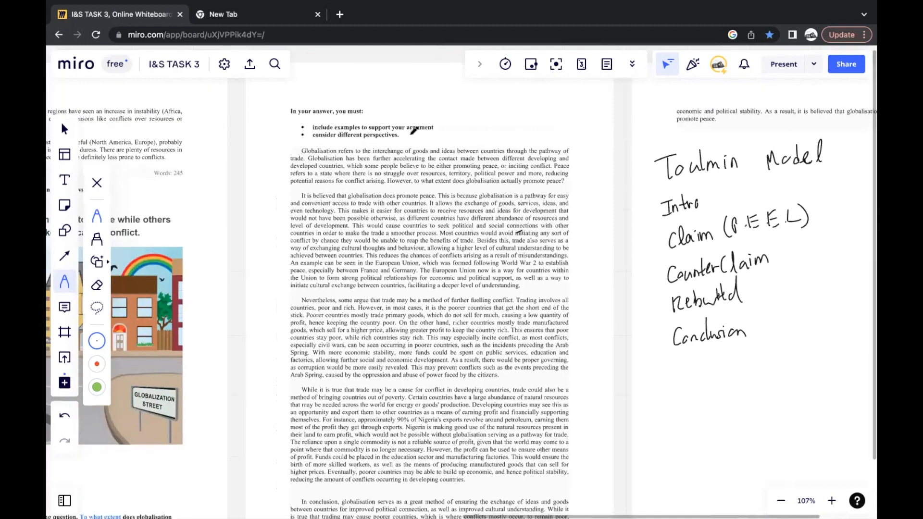
# Step: Scroll onto the essay's opening paragraphs and switch back to the freehand pen
pyautogui.scroll(-3)
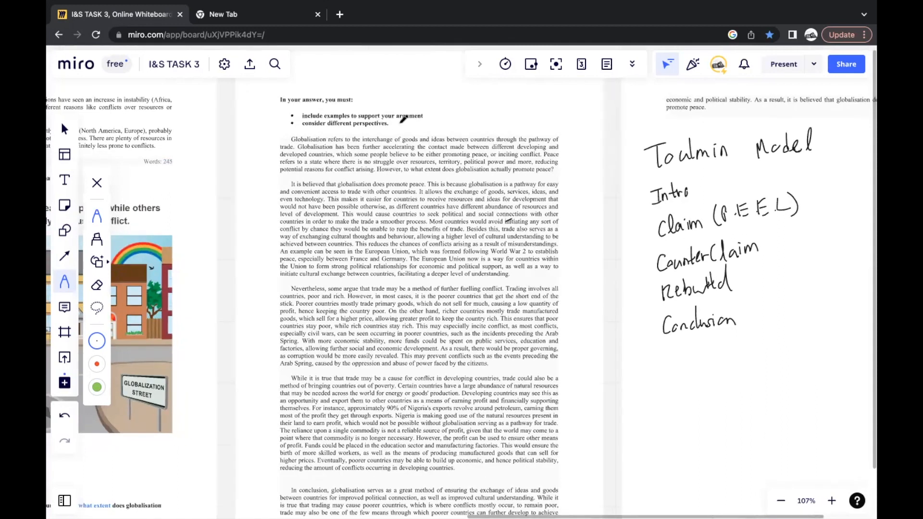
pyautogui.scroll(-3)
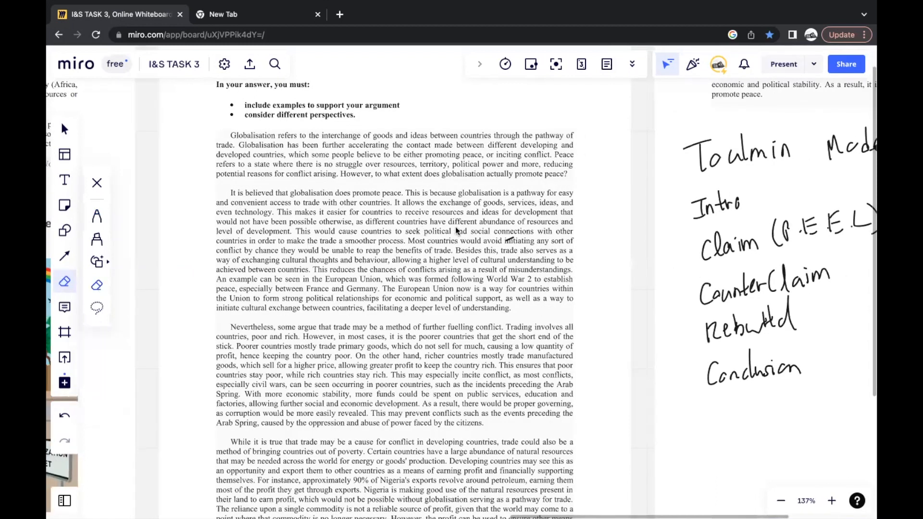
pyautogui.click(65, 281)
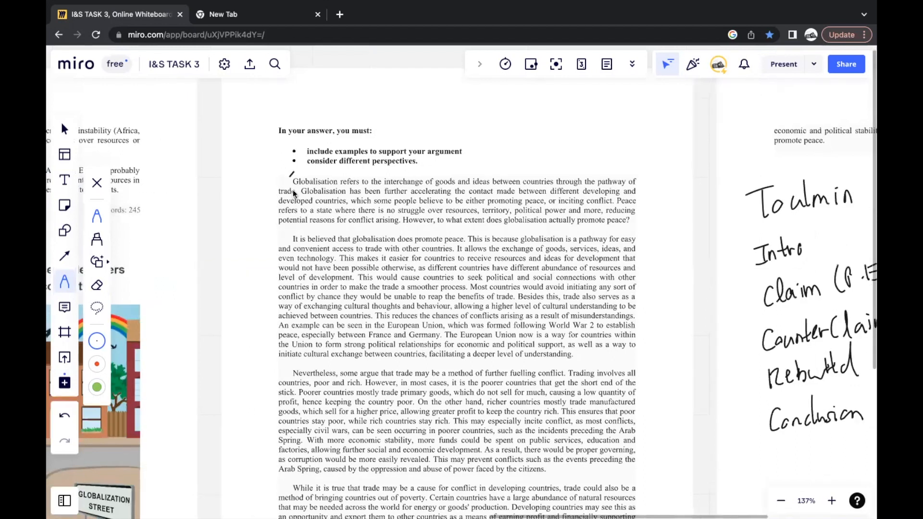
# Step: Bracket 'Globalisation' at the essay's start, then scroll down through the introduction
pyautogui.moveTo(289, 189); pyautogui.dragTo(338, 181)
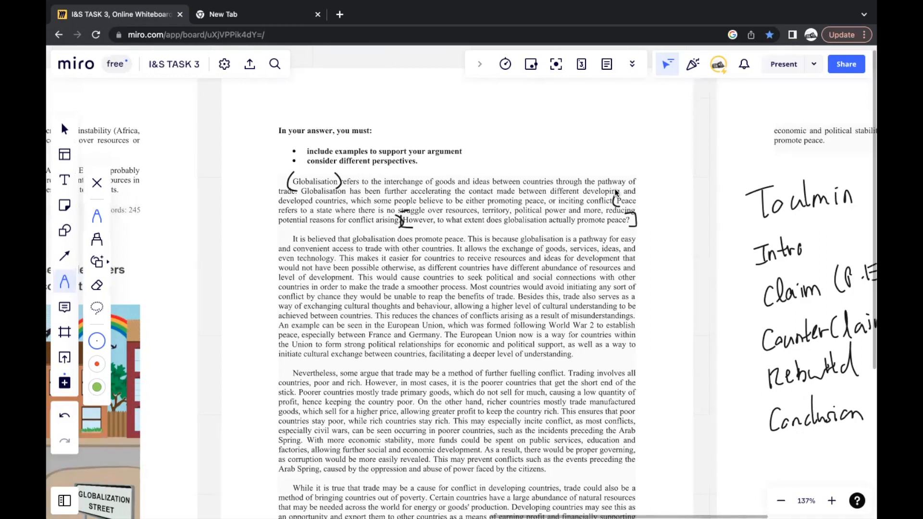
pyautogui.moveTo(587, 247)
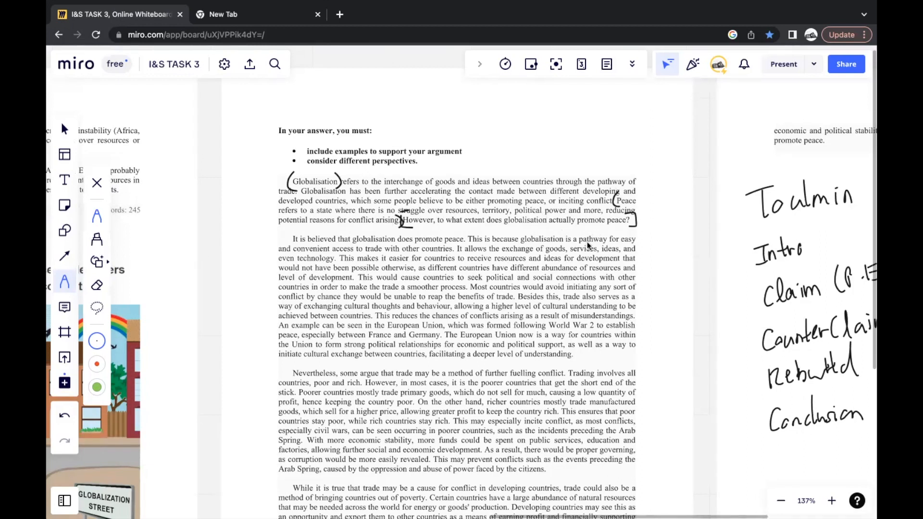
pyautogui.scroll(-3)
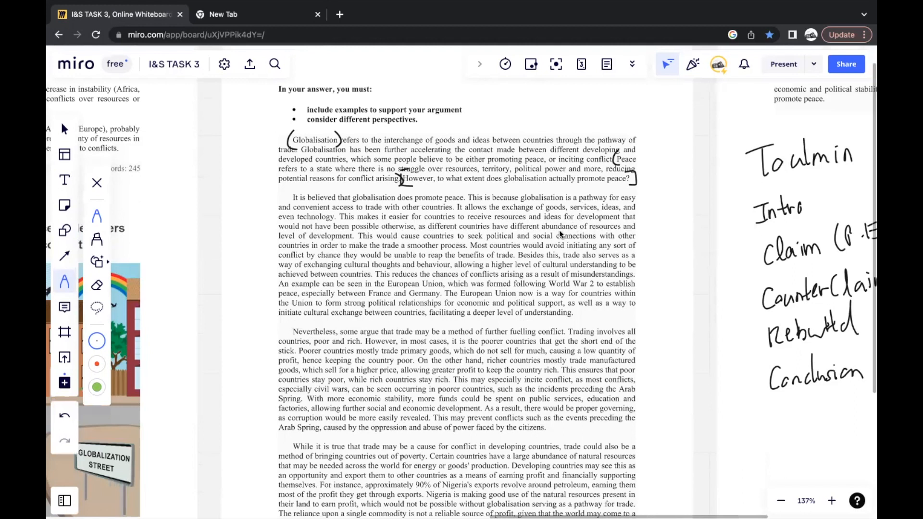
pyautogui.scroll(-3)
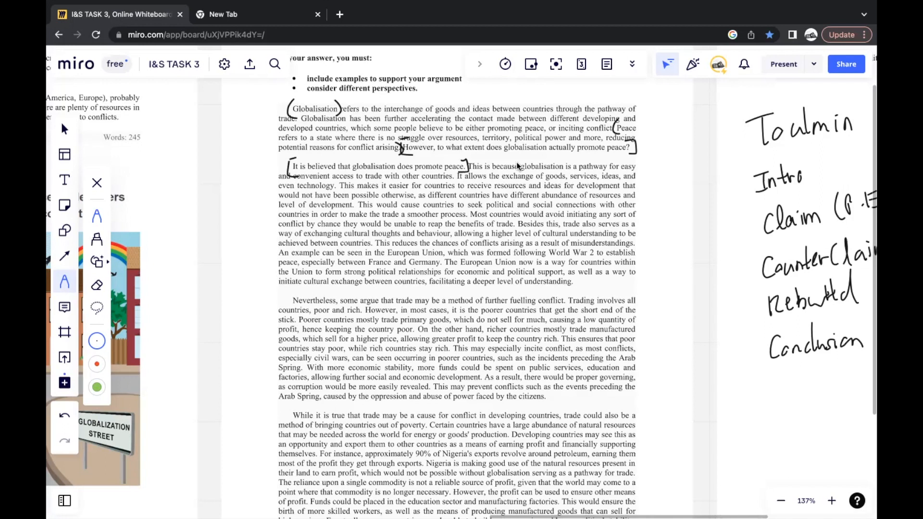
pyautogui.moveTo(487, 205)
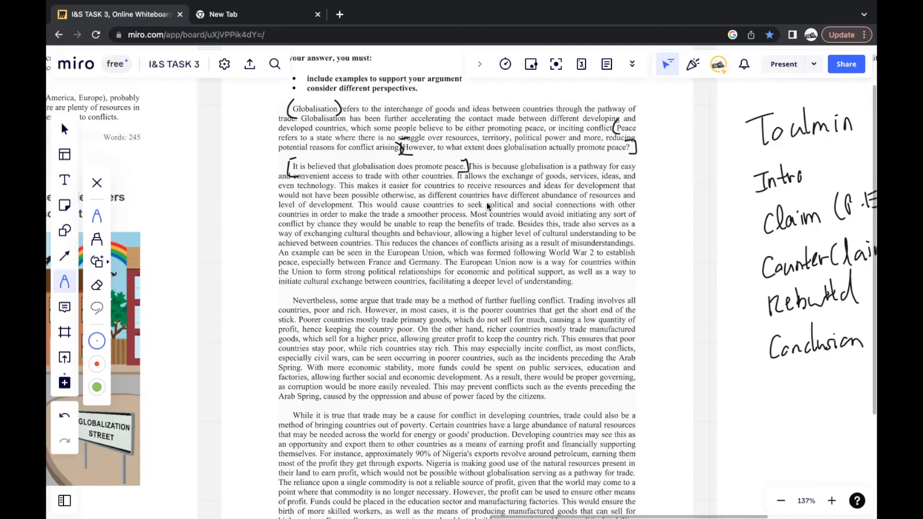
pyautogui.moveTo(430, 113)
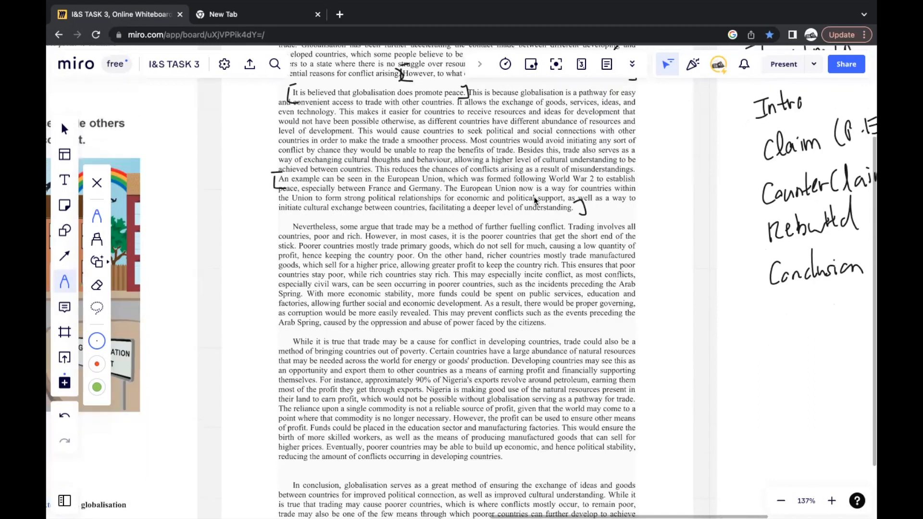
# Step: Scroll down to the second body paragraph's 'Nevertheless' counterclaim sentence
pyautogui.scroll(-3)
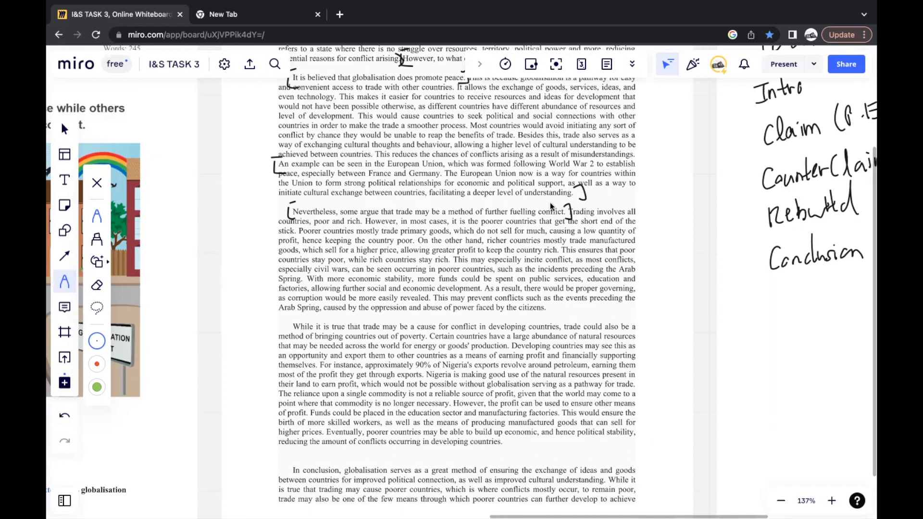
pyautogui.moveTo(351, 267)
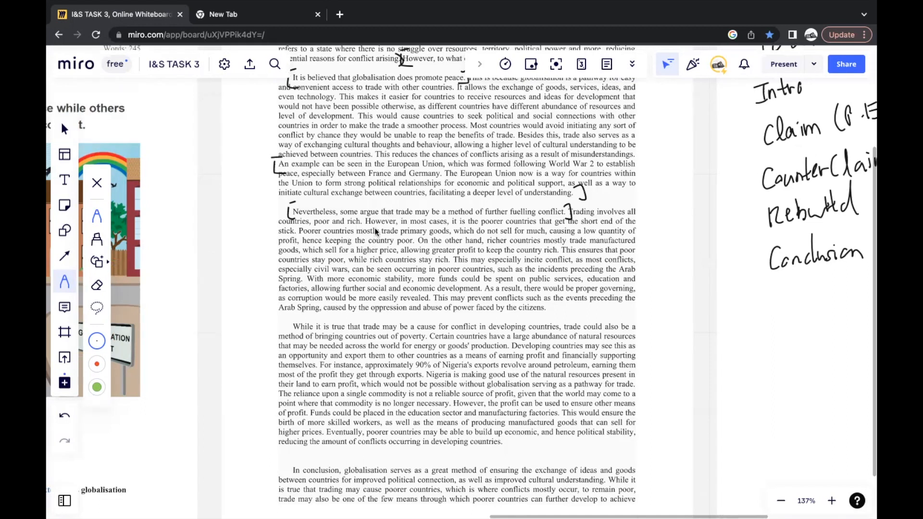
pyautogui.moveTo(475, 260)
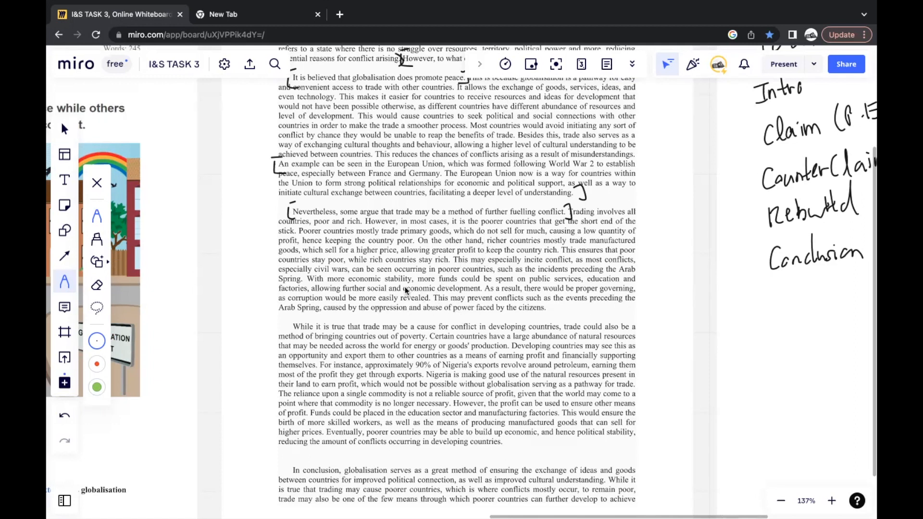
pyautogui.moveTo(446, 301)
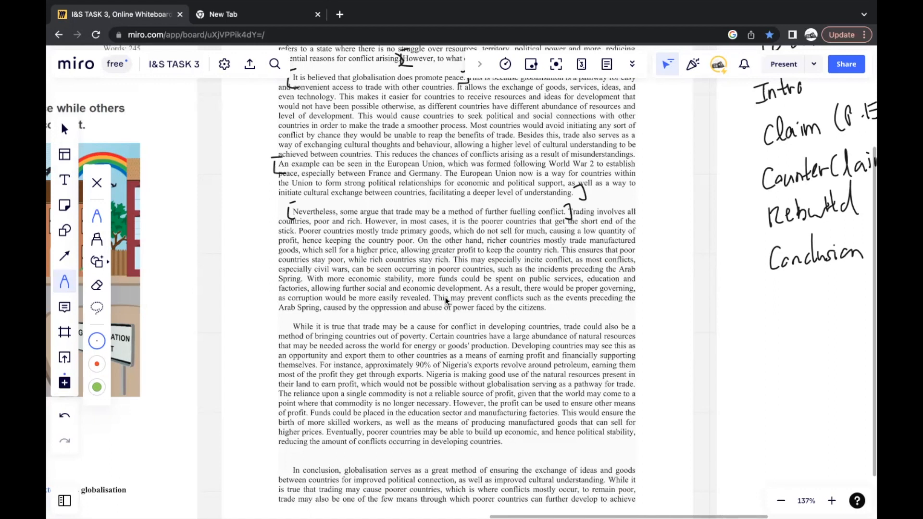
pyautogui.moveTo(459, 254)
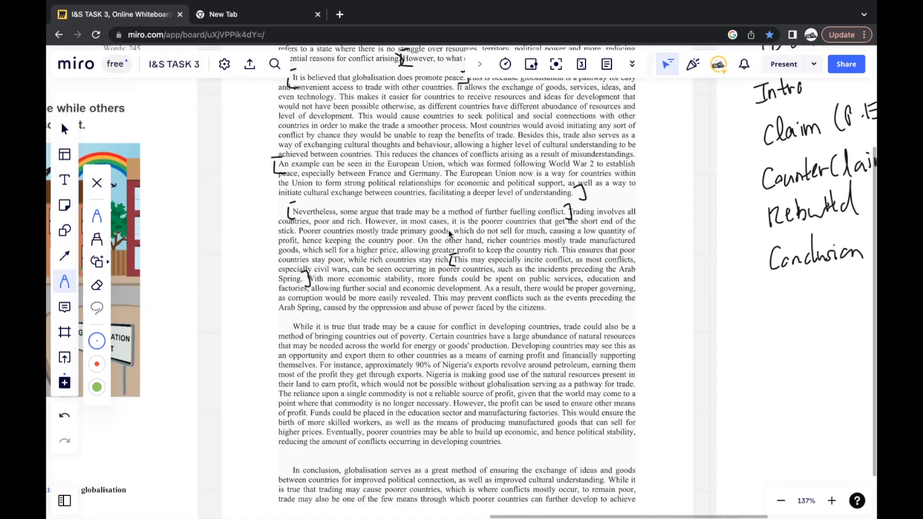
# Step: Scroll down to the Nigeria petroleum exports example in the third body paragraph
pyautogui.scroll(-3)
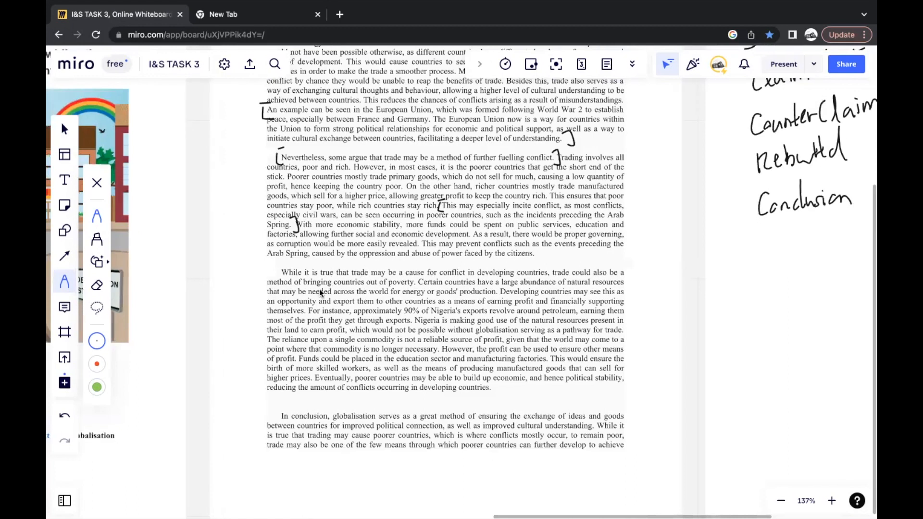
pyautogui.moveTo(359, 267)
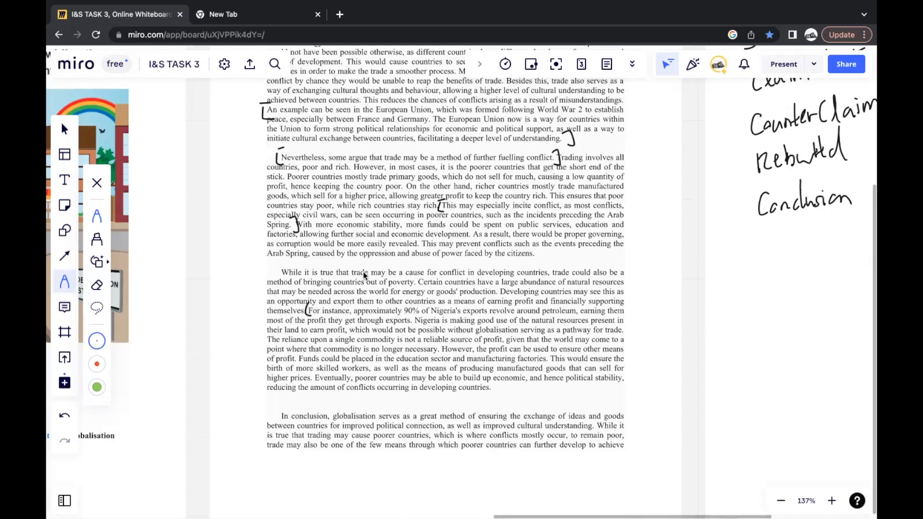
pyautogui.moveTo(417, 322)
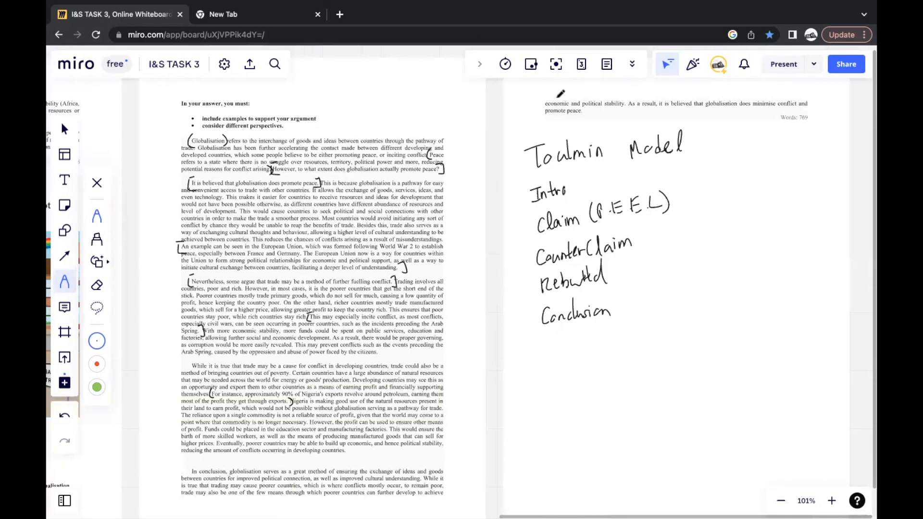
pyautogui.scroll(-3)
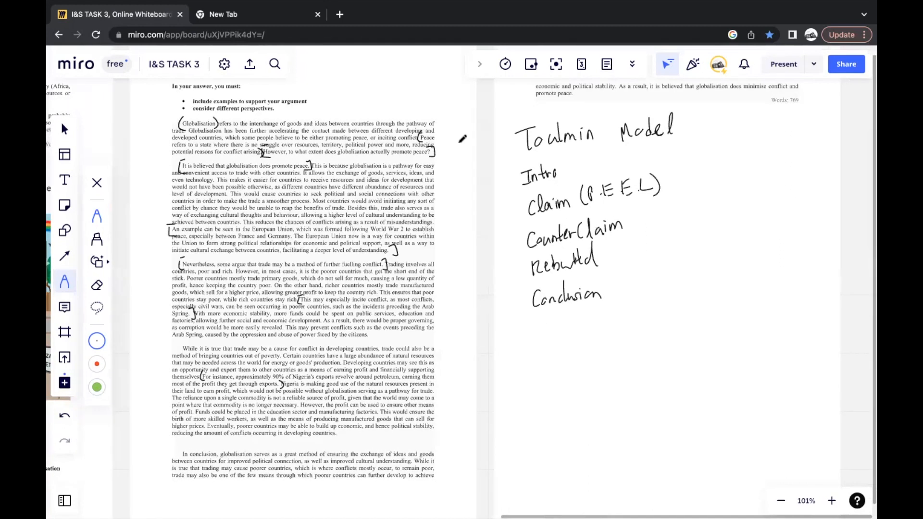